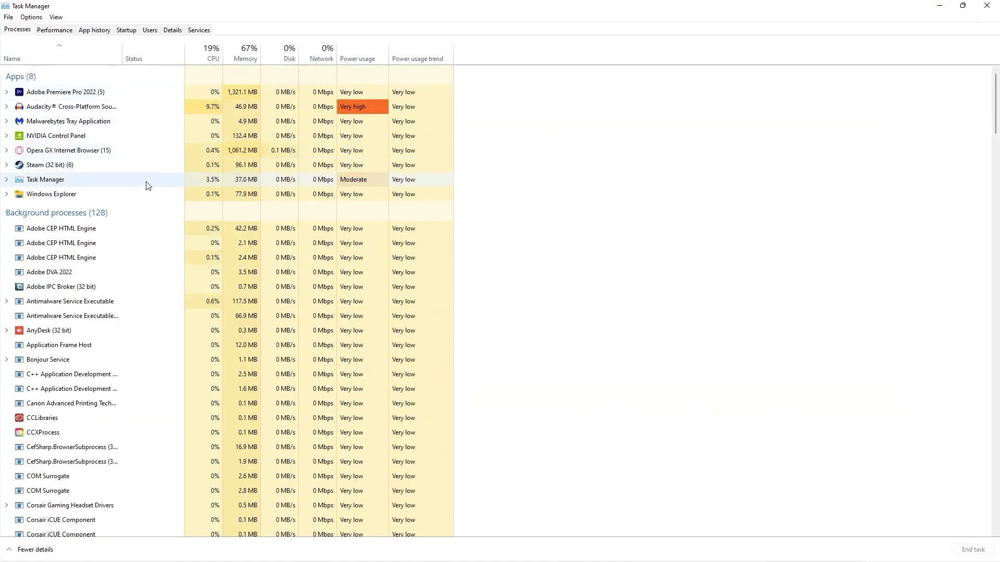
pyautogui.moveTo(58, 164)
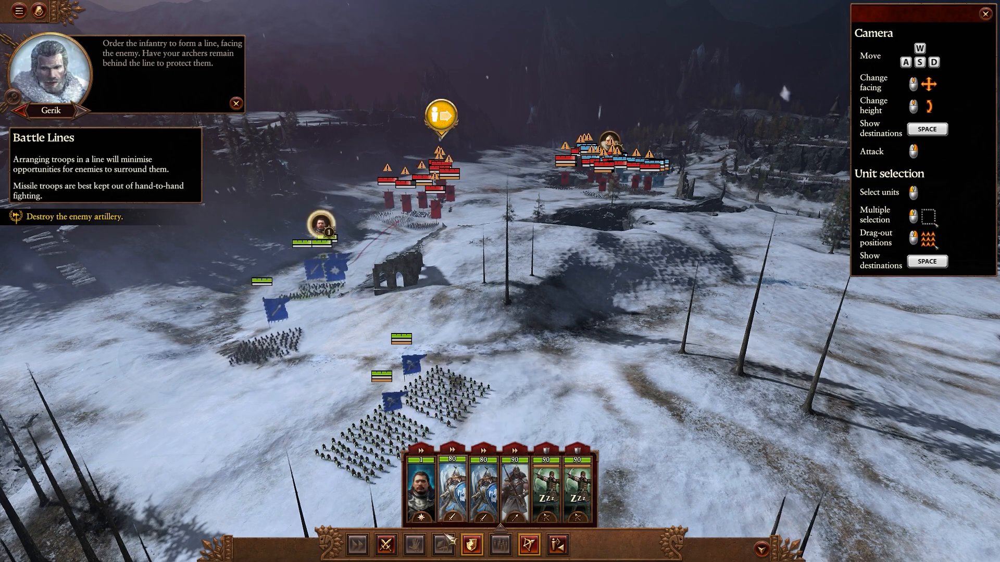
pyautogui.moveTo(556, 550)
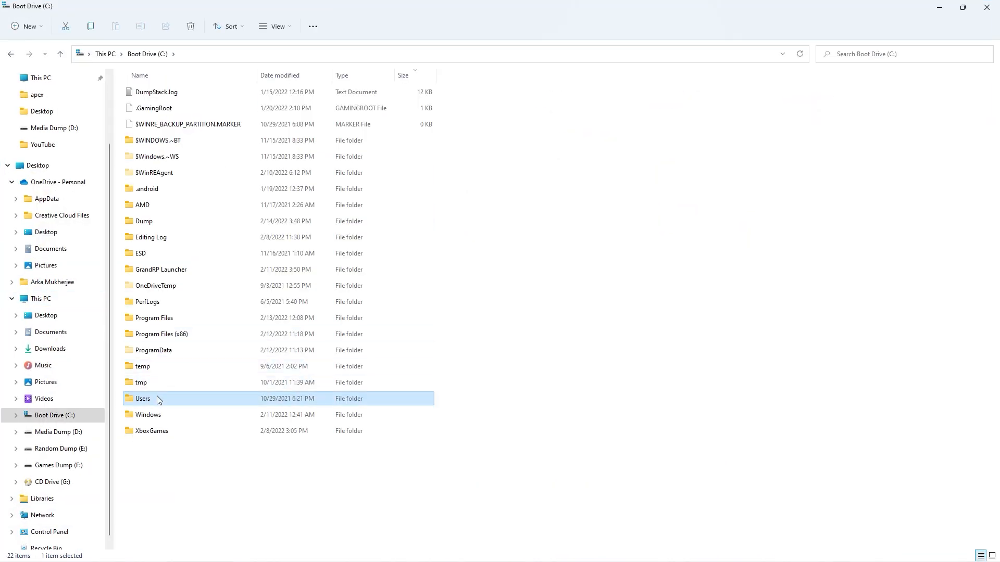
# - Navigate from Users through the user profile into the AppData folder toward the Warhammer3 scripts
pyautogui.doubleClick(151, 399)
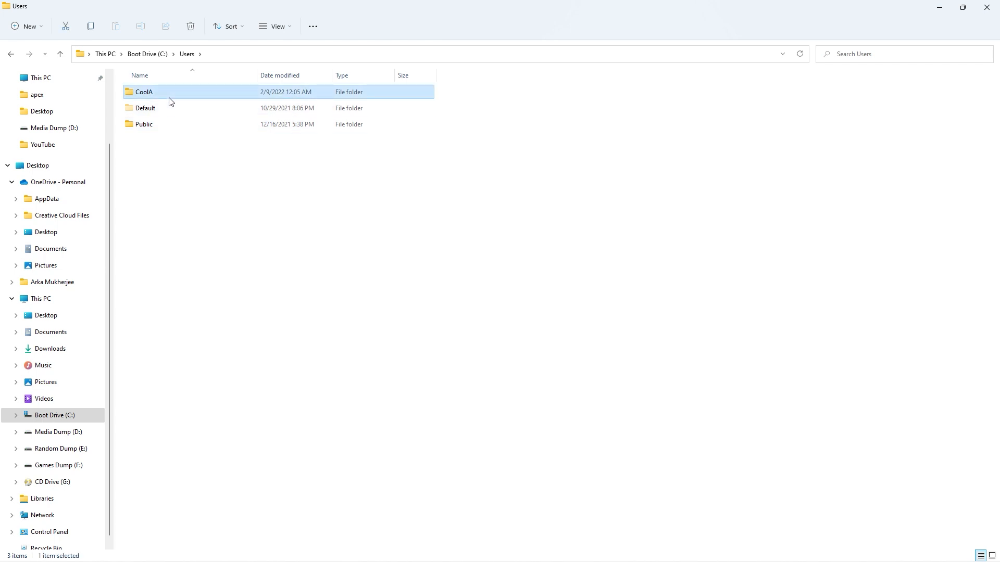
pyautogui.doubleClick(145, 91)
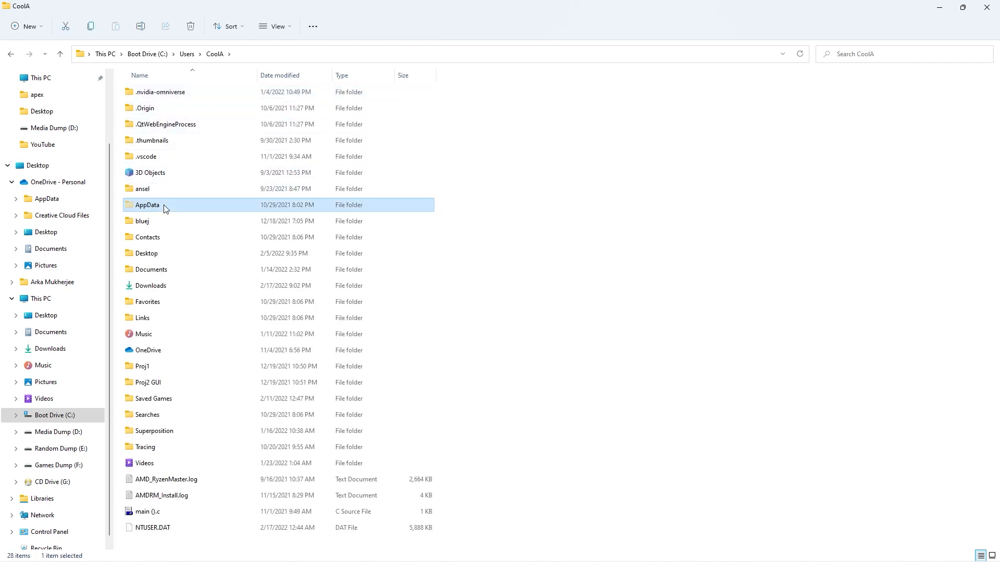
pyautogui.moveTo(287, 28)
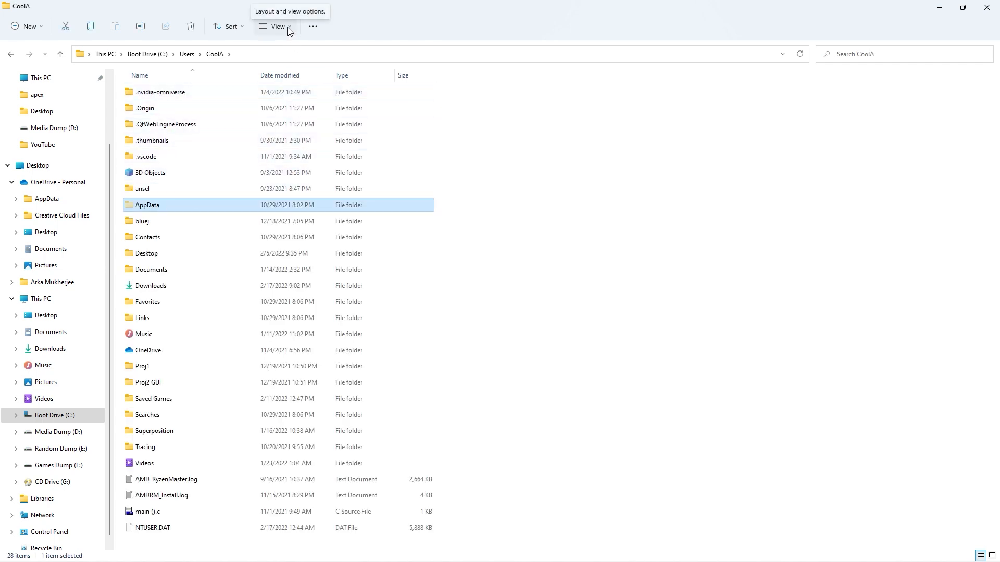
pyautogui.click(277, 27)
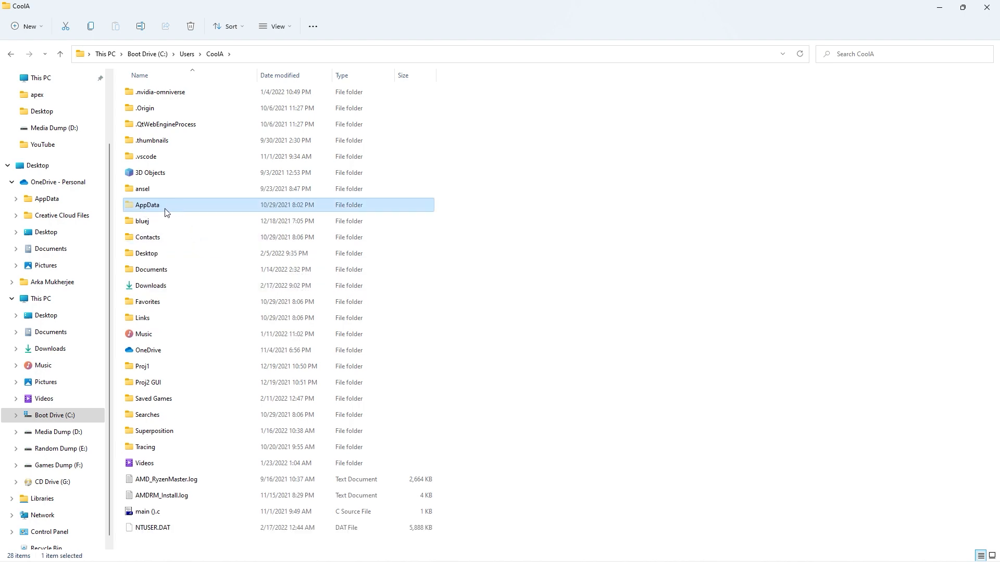
pyautogui.doubleClick(148, 205)
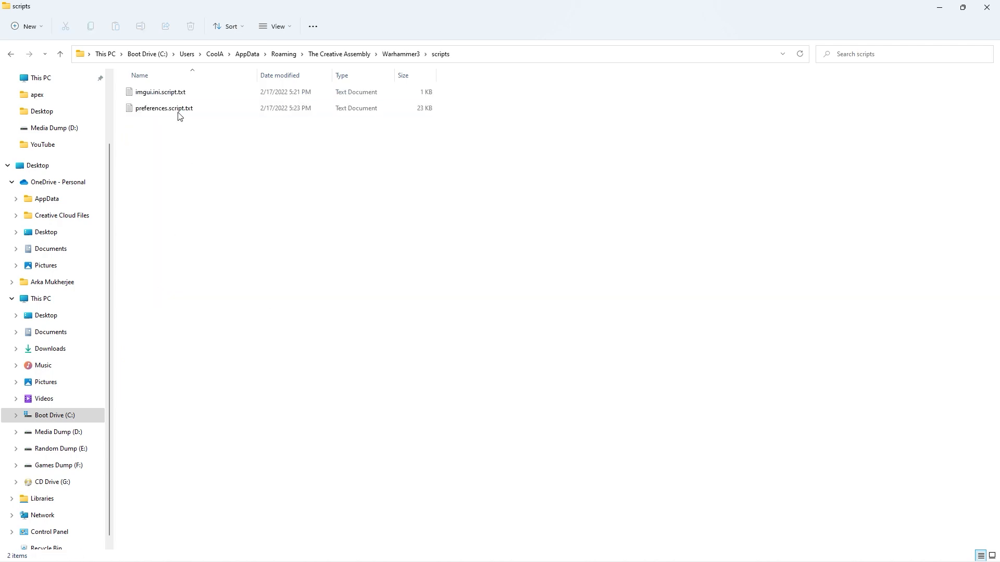
# - Edit preferences.script.txt, appending number_of_threads 5; at the end of the file
pyautogui.doubleClick(164, 108)
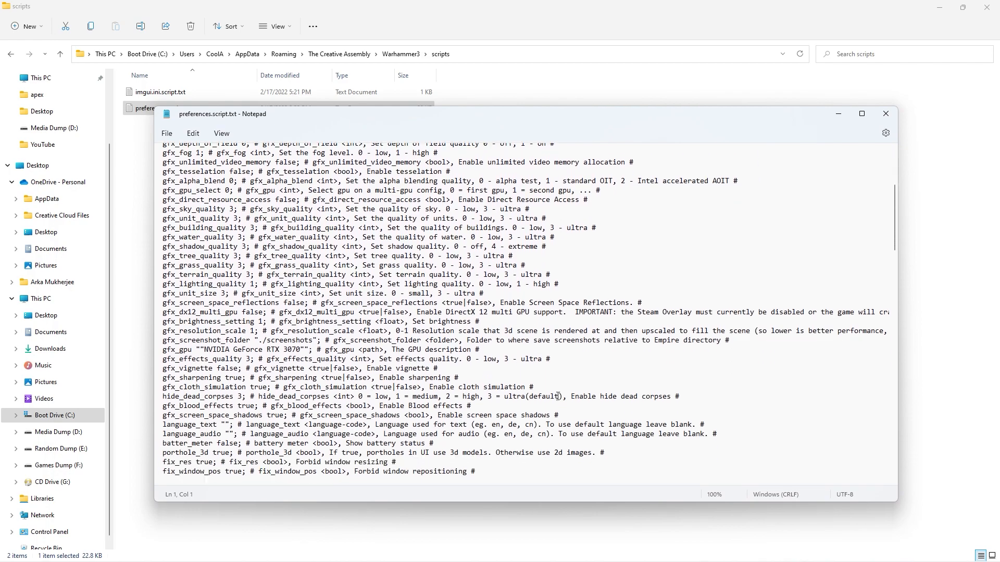
pyautogui.scroll(-3)
pyautogui.write('HYBRID_CPUS_TREAT_ALL_CORES_UNIFORMLY true;')
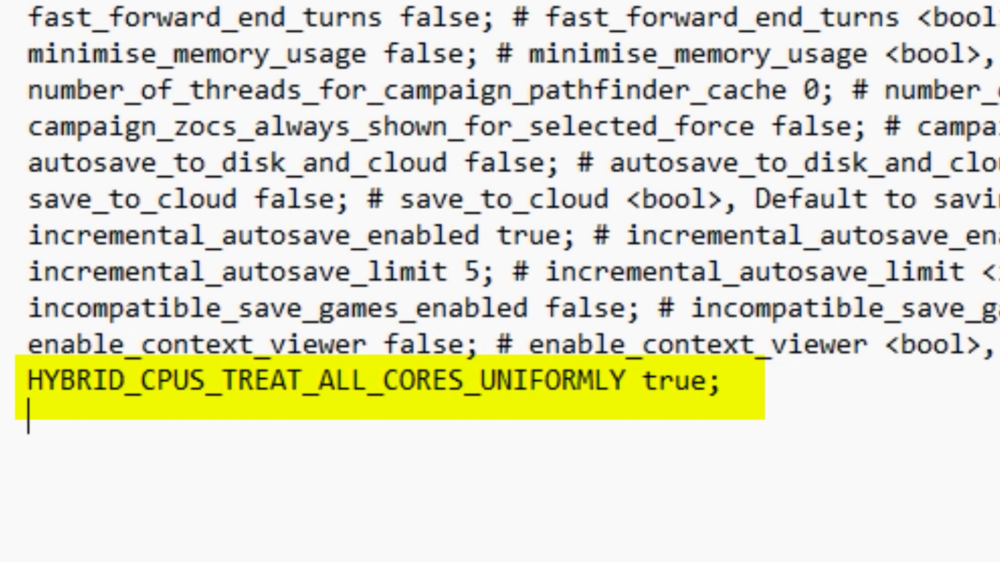
pyautogui.write('number_of_threads 5;')
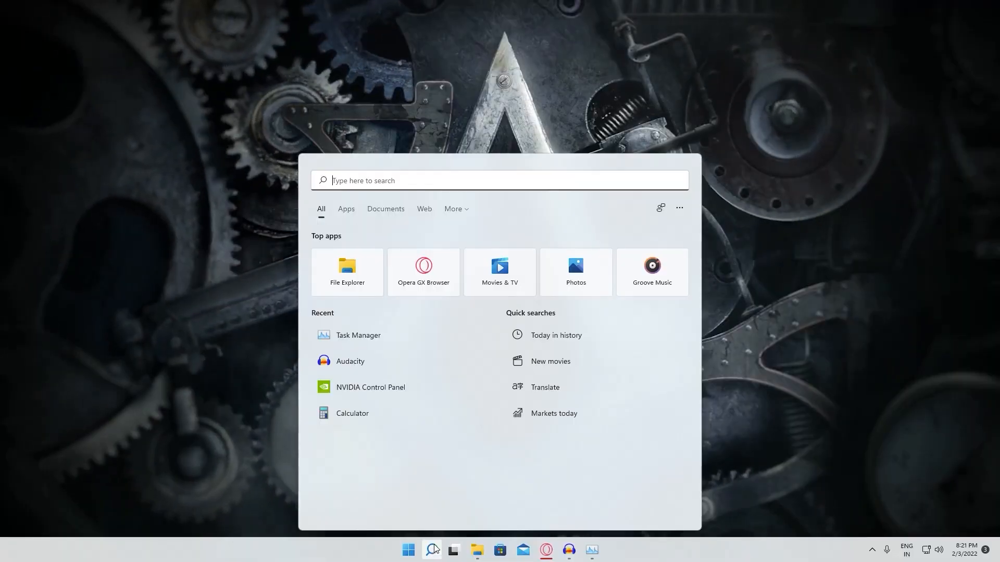
# - Launch GeForce Experience and check the Drivers page for updates to Studio Driver 511.65
pyautogui.write('geforce Experience')
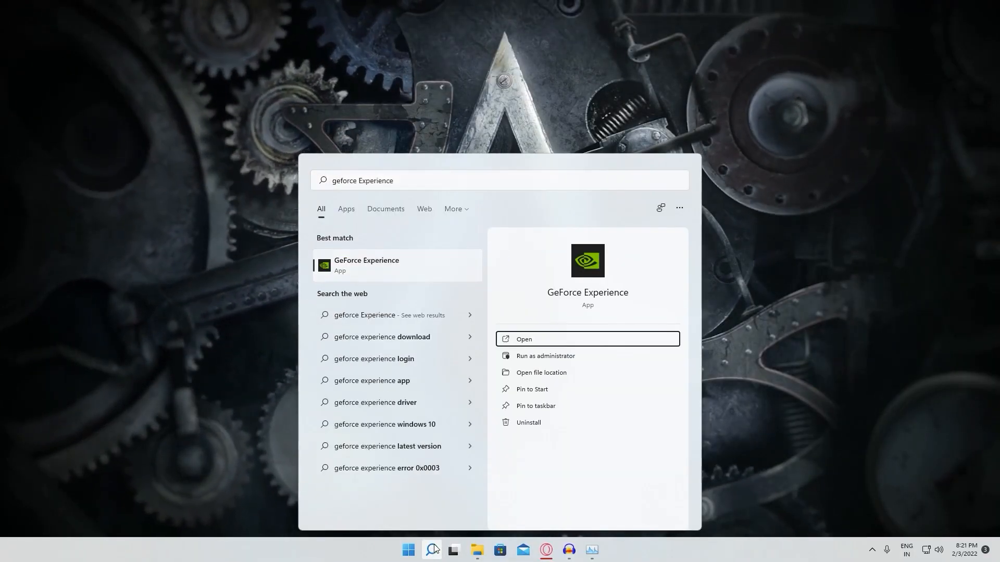
pyautogui.click(588, 340)
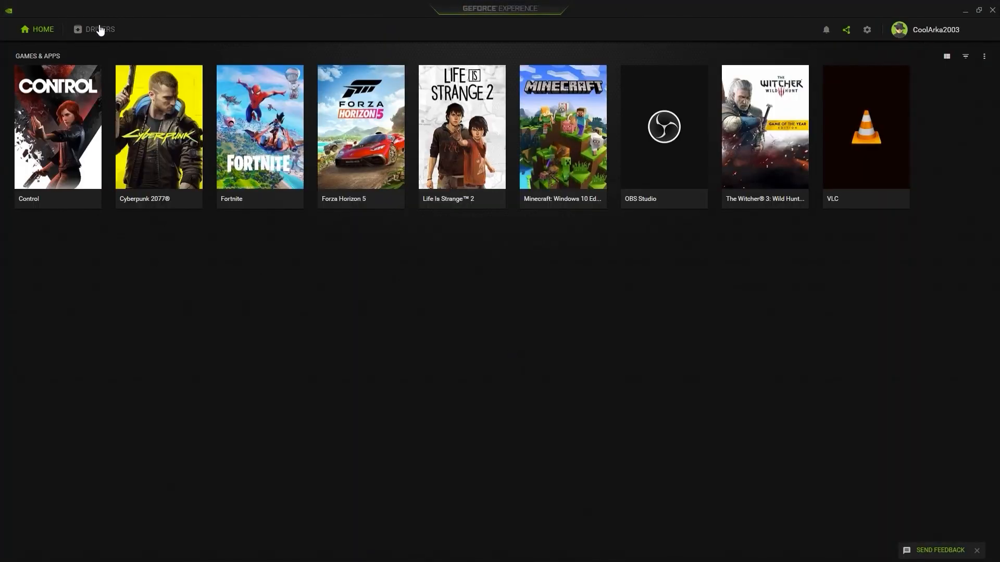
pyautogui.click(101, 30)
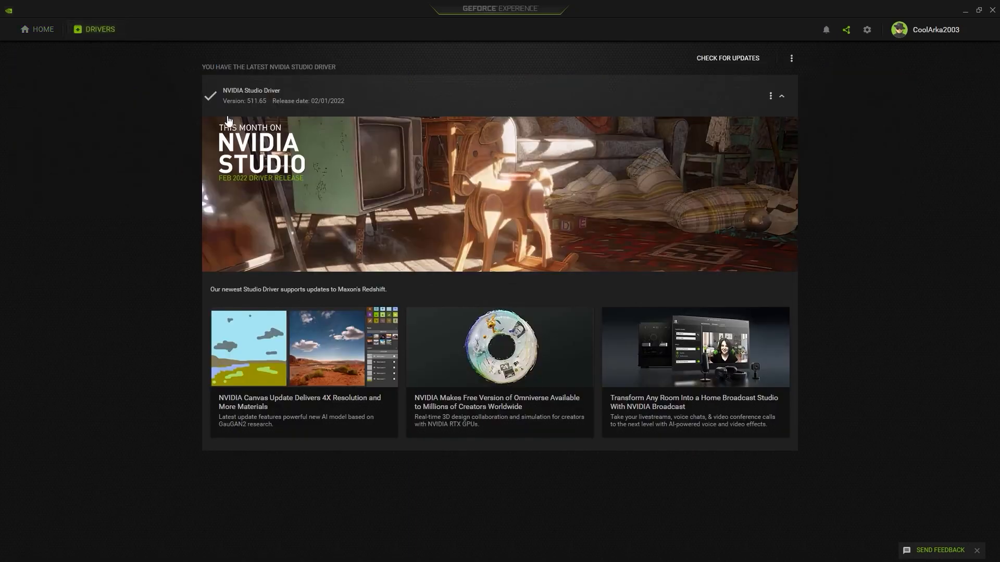
pyautogui.click(727, 58)
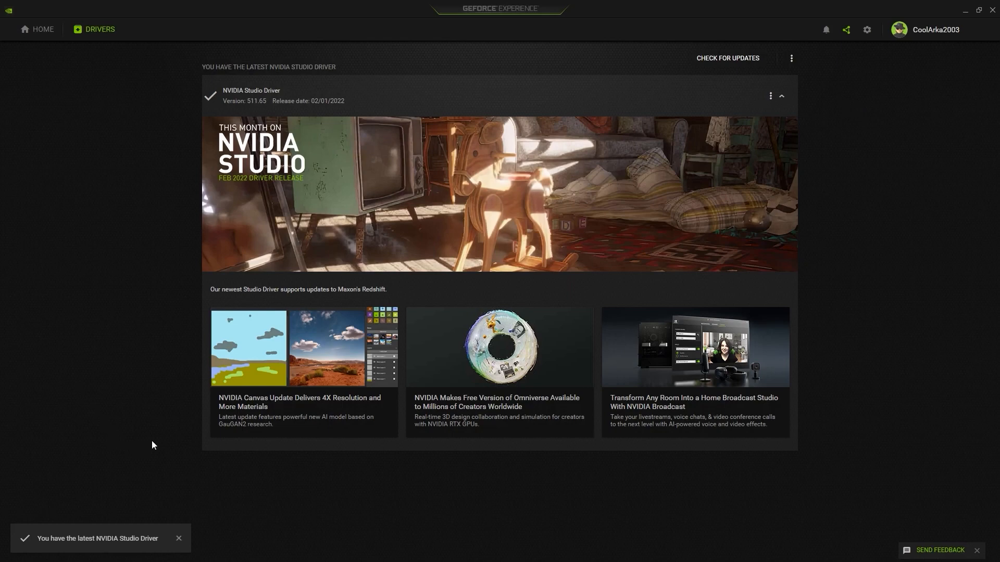
pyautogui.moveTo(146, 540)
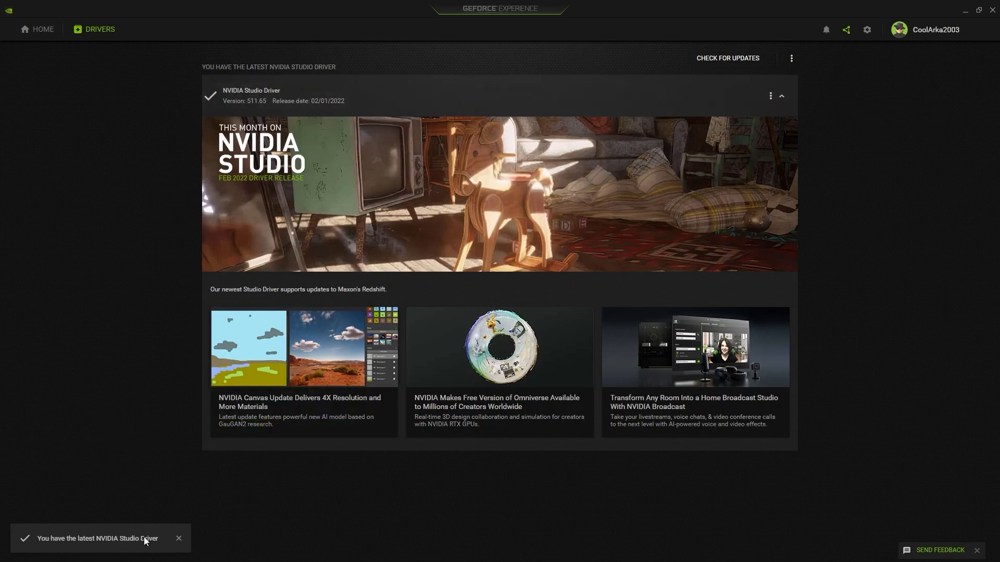
# - Switch the driver preference to Game Ready Driver
pyautogui.click(791, 59)
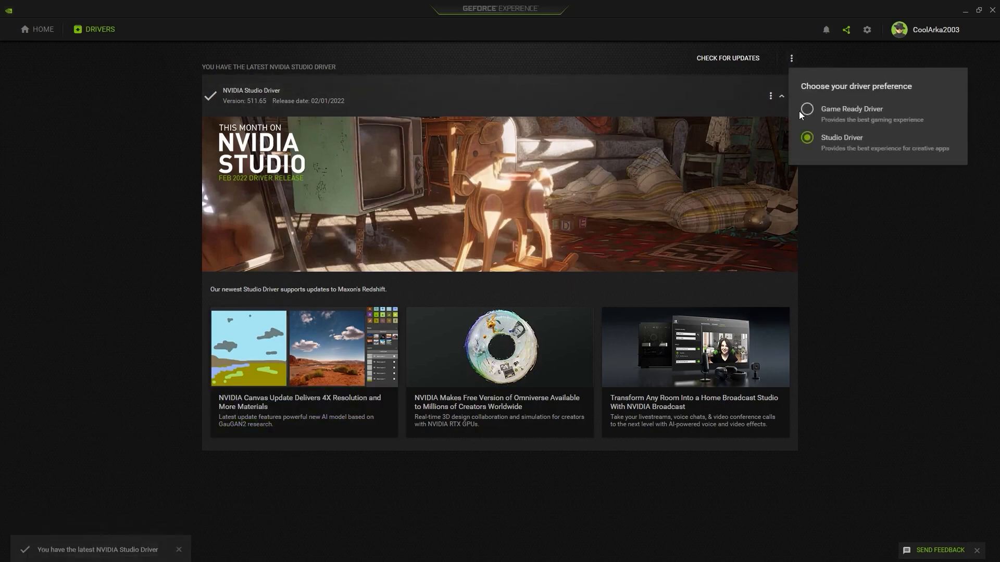
pyautogui.click(808, 109)
pyautogui.write('nvidia')
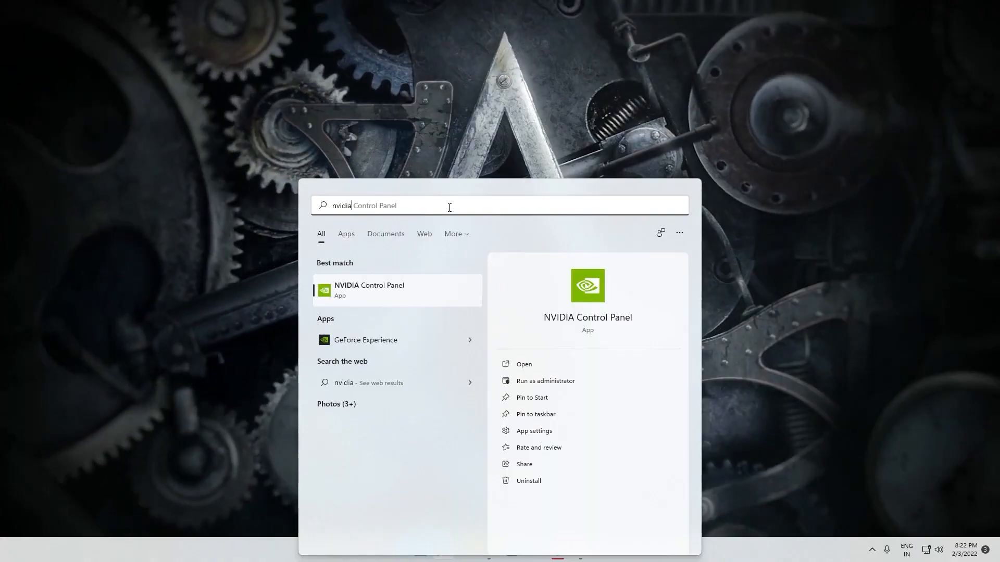
# - Launch NVIDIA Control Panel and review Image Scaling, Ambient Occlusion and Anisotropic filtering globally
pyautogui.click(368, 289)
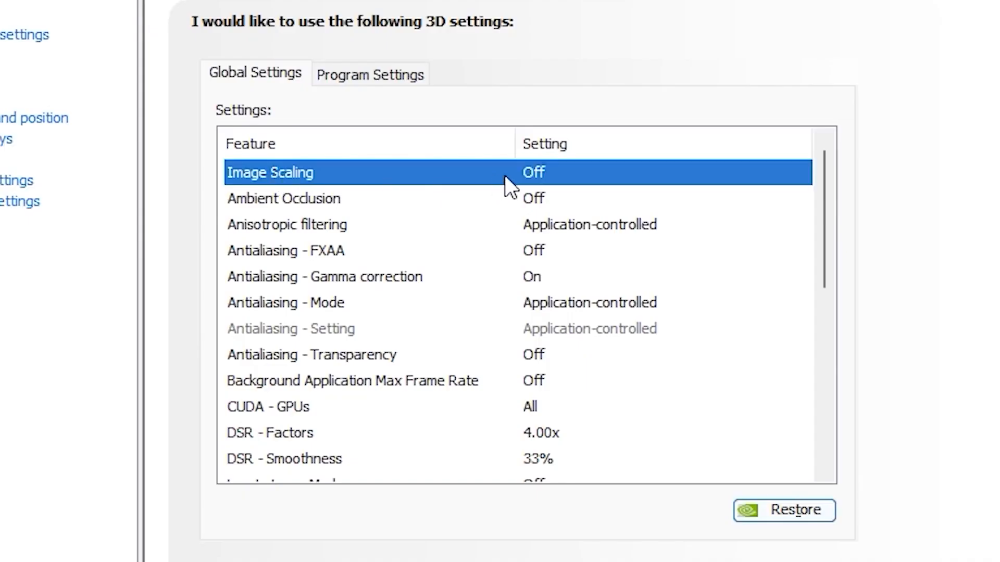
pyautogui.click(658, 172)
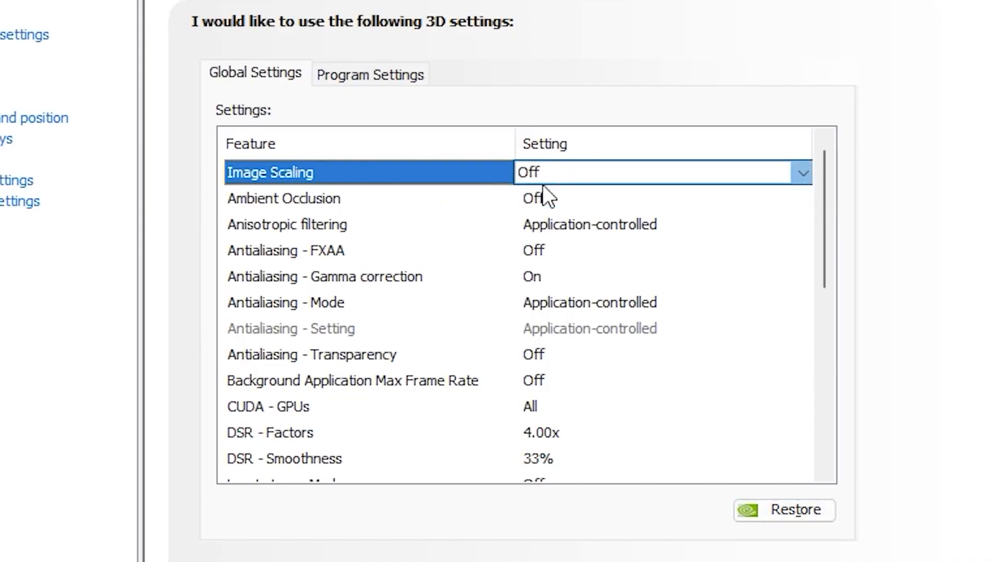
pyautogui.click(284, 198)
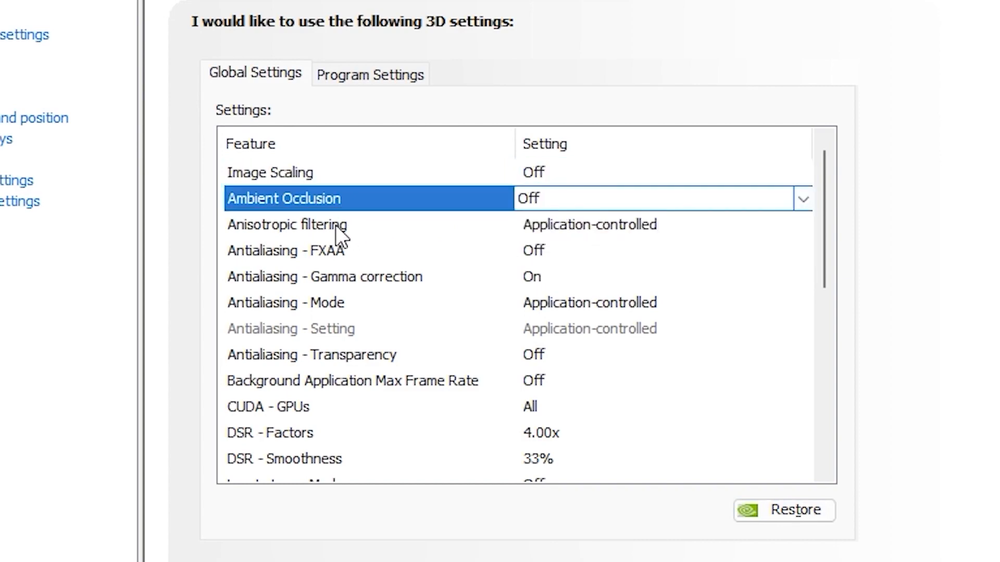
pyautogui.click(284, 250)
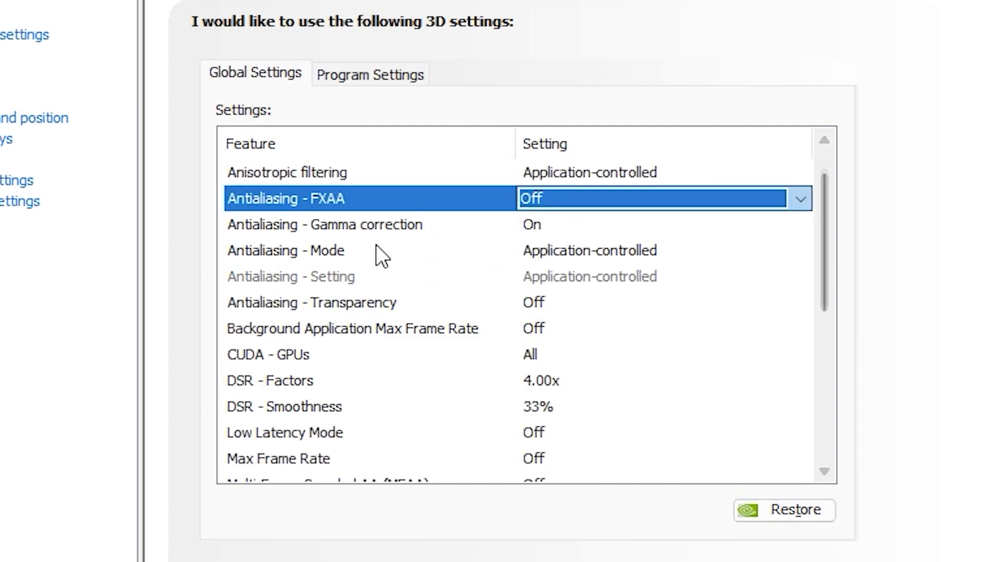
pyautogui.moveTo(458, 231)
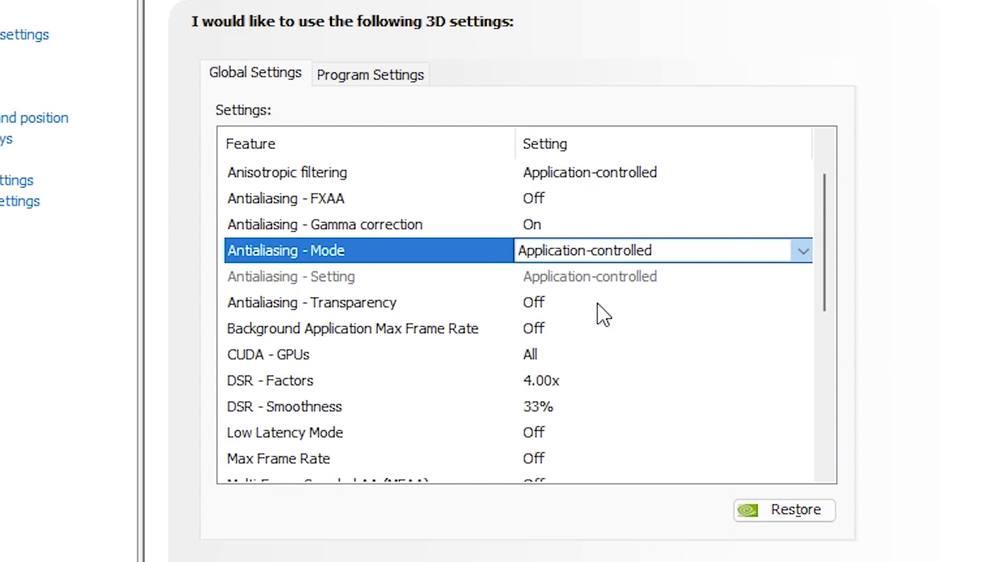
# - Review the Antialiasing, CUDA - GPUs and DSR - Factors rows, leaving defaults
pyautogui.click(311, 302)
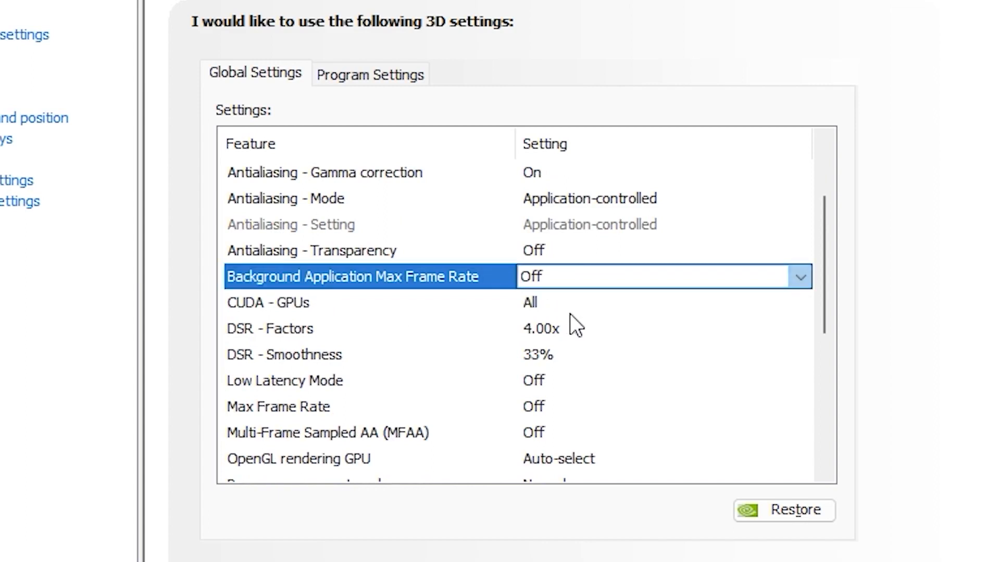
pyautogui.click(267, 302)
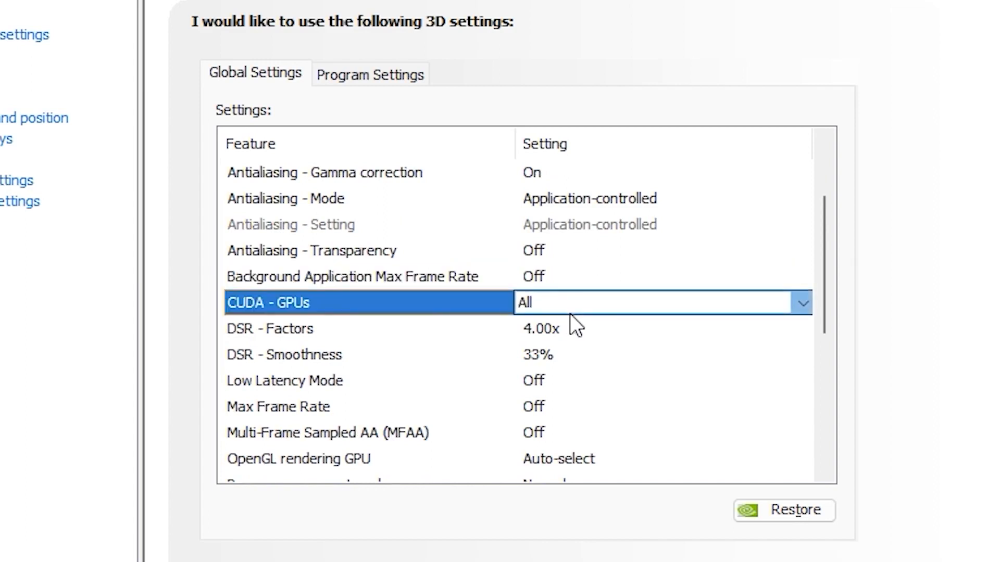
pyautogui.click(267, 328)
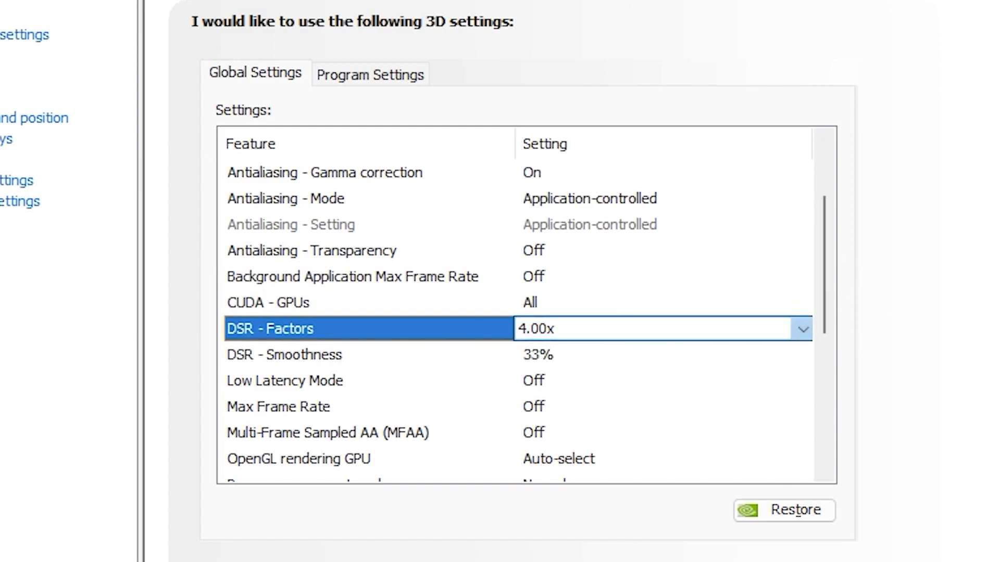
pyautogui.moveTo(549, 378)
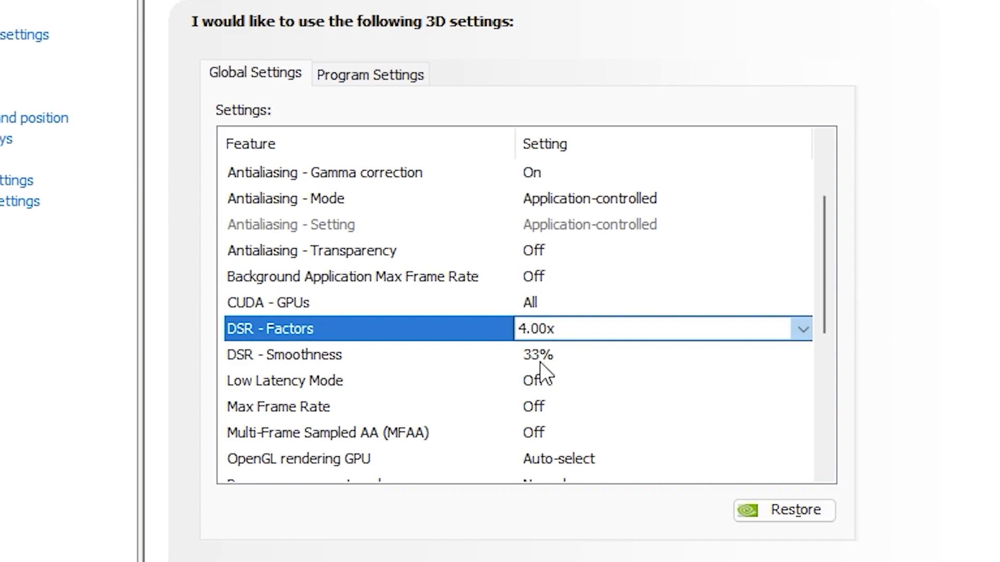
pyautogui.scroll(-3)
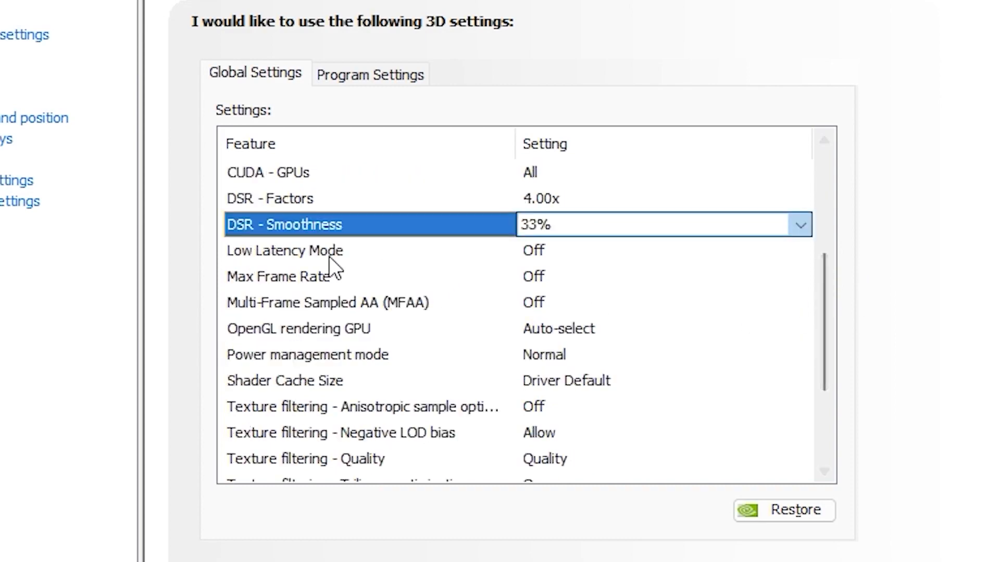
# - Review Low Latency Mode, Shader Cache Size, Triple buffering and VR pre-rendered frames settings
pyautogui.click(284, 250)
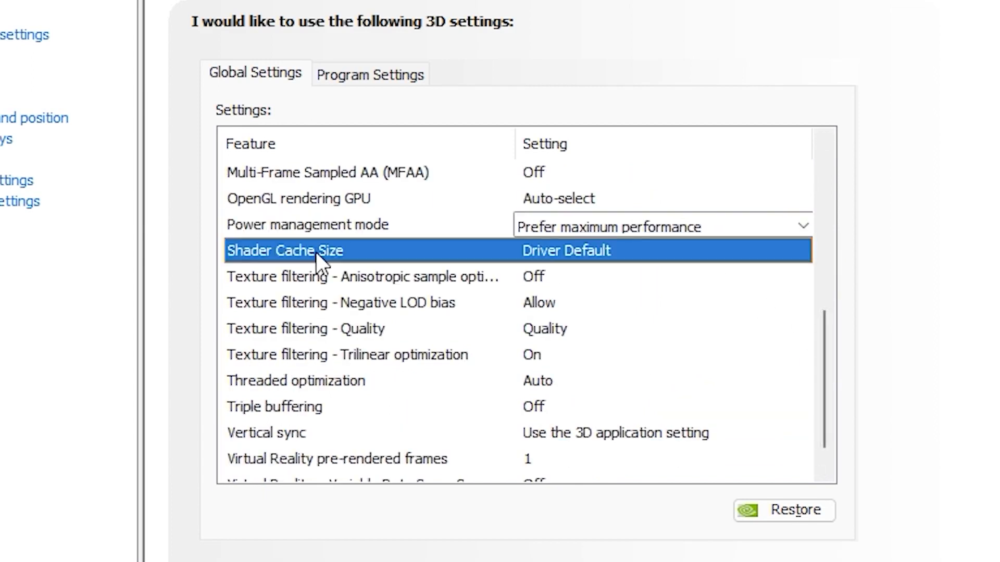
pyautogui.click(352, 277)
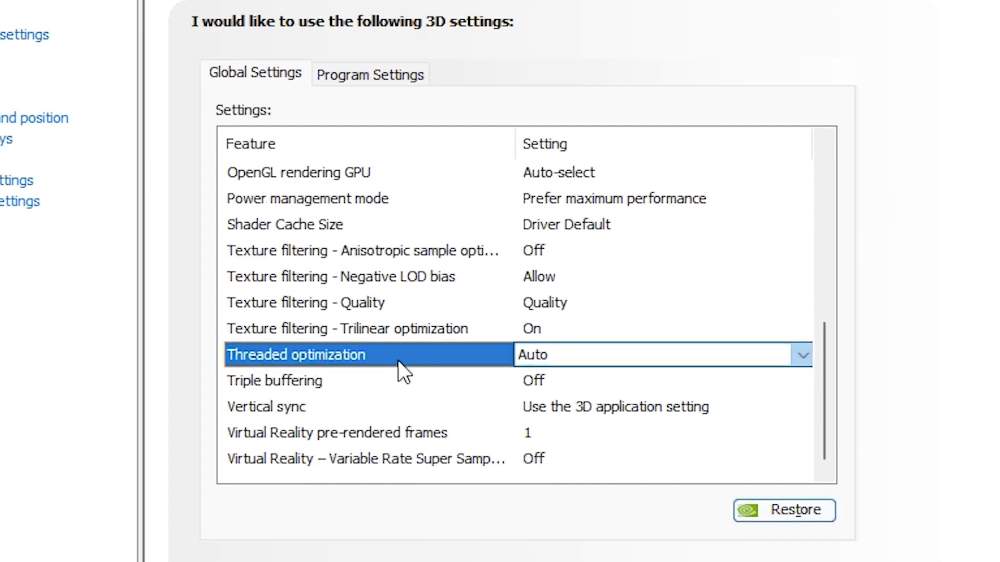
pyautogui.moveTo(311, 387)
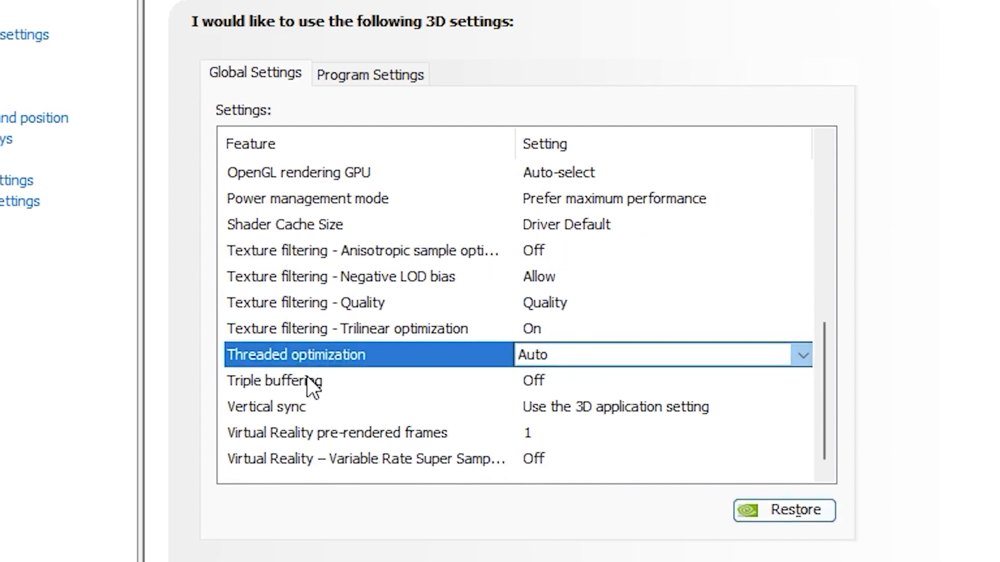
pyautogui.click(273, 381)
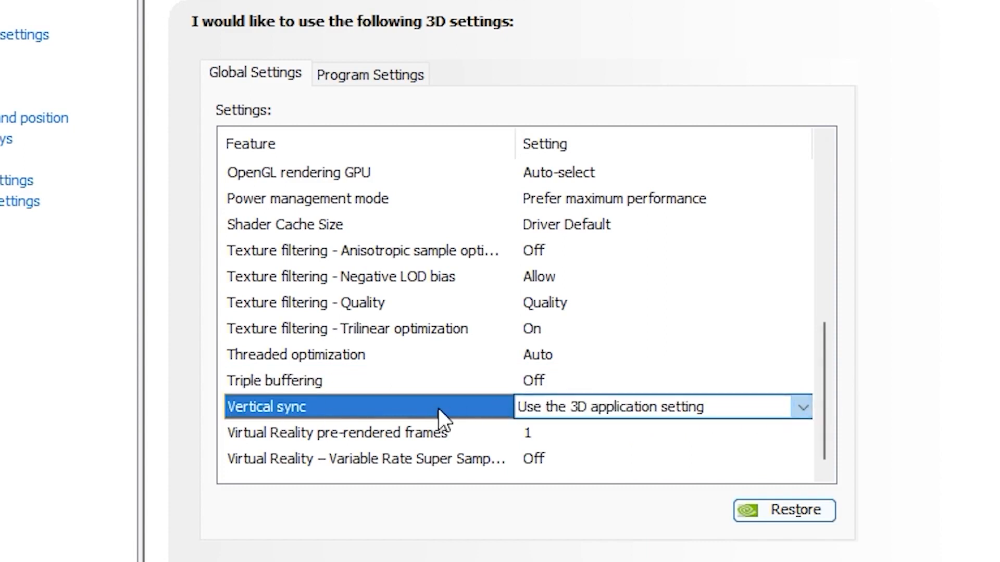
pyautogui.click(331, 433)
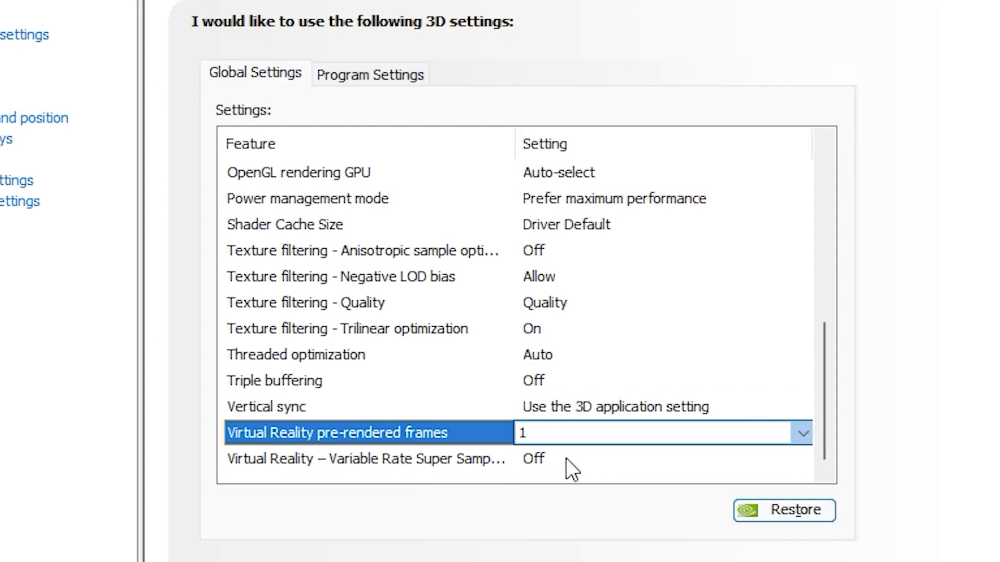